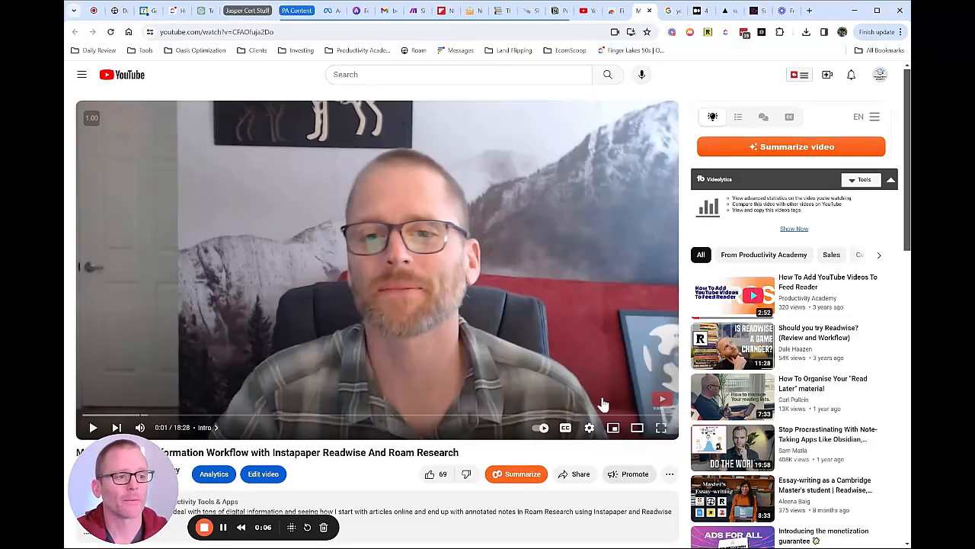
pyautogui.moveTo(368, 303)
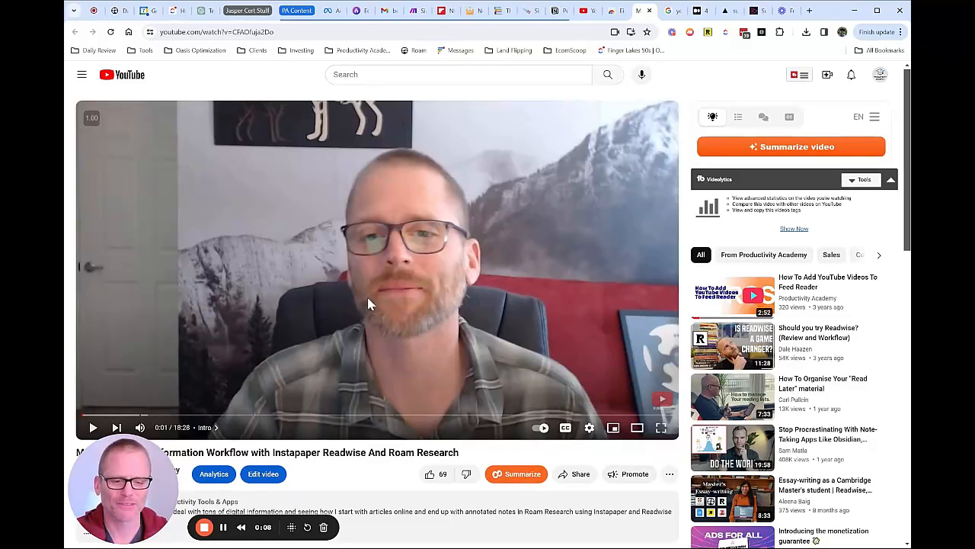
pyautogui.moveTo(488, 343)
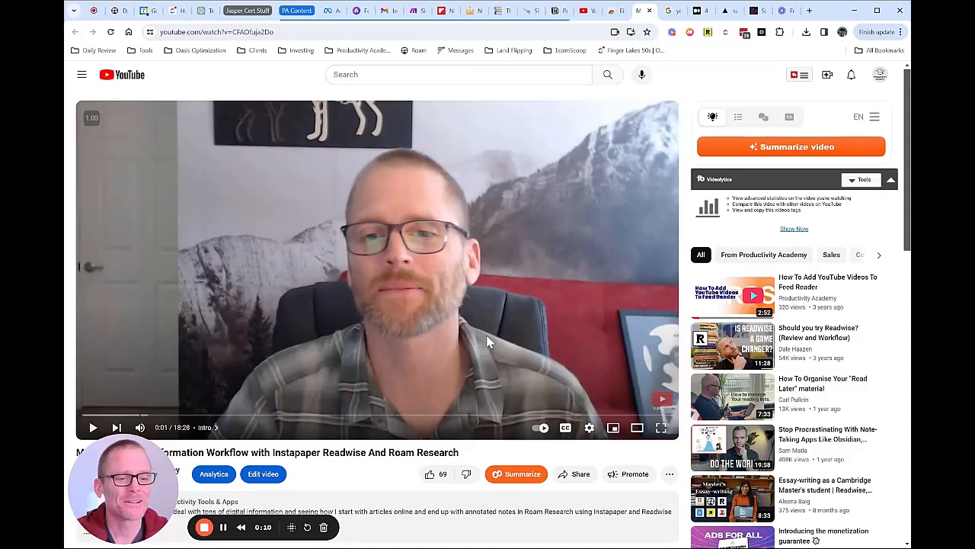
# Request an AI summary of the video, then view the Eightify extension's Chrome Web Store listing.
pyautogui.scroll(-3)
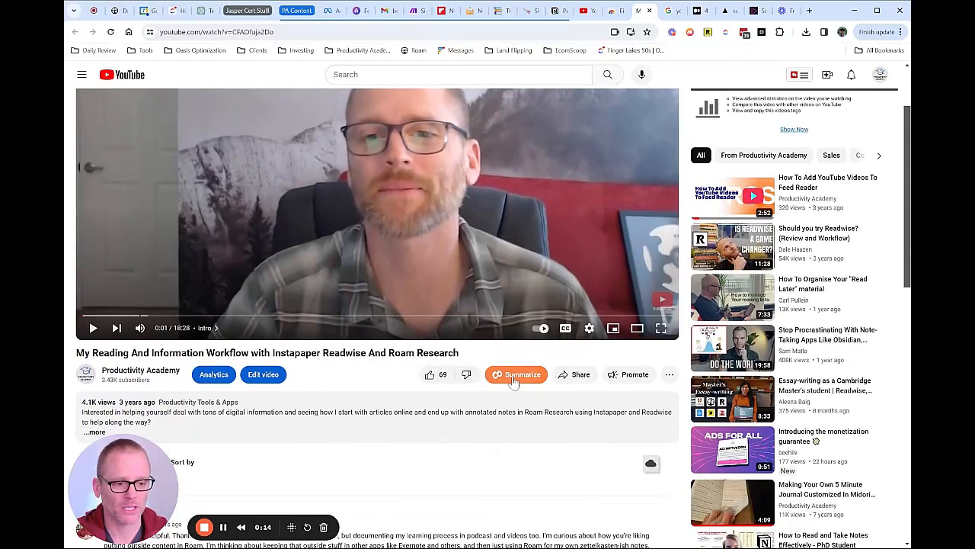
pyautogui.click(523, 374)
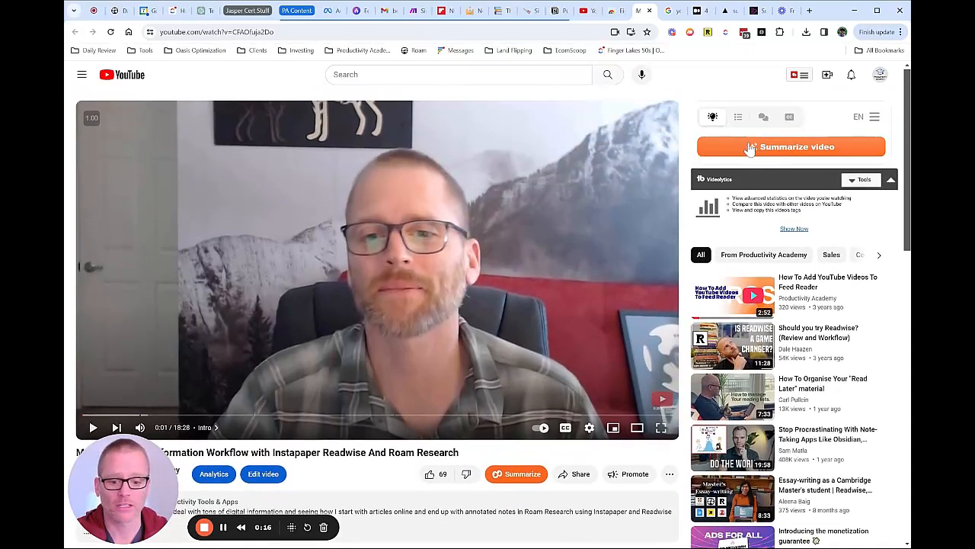
pyautogui.click(616, 11)
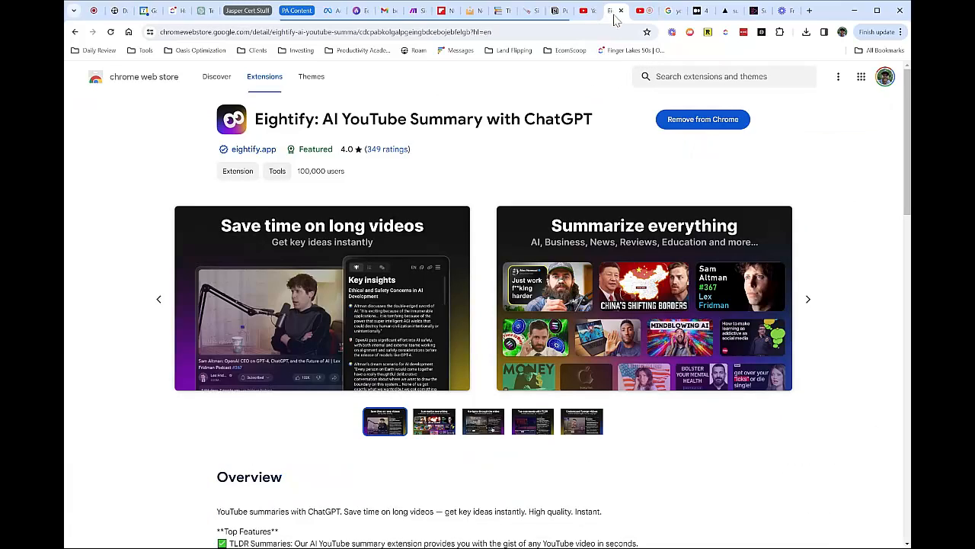
pyautogui.moveTo(292, 149)
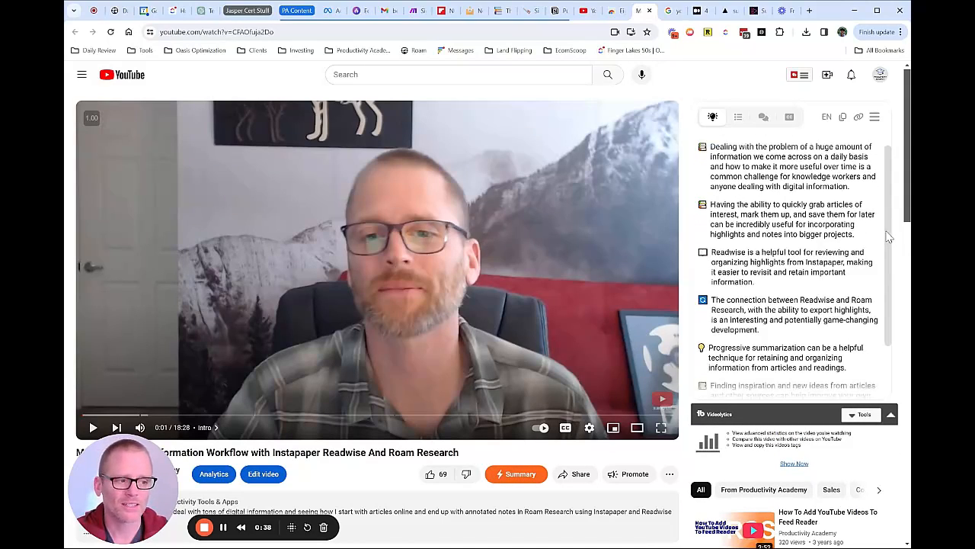
pyautogui.scroll(3)
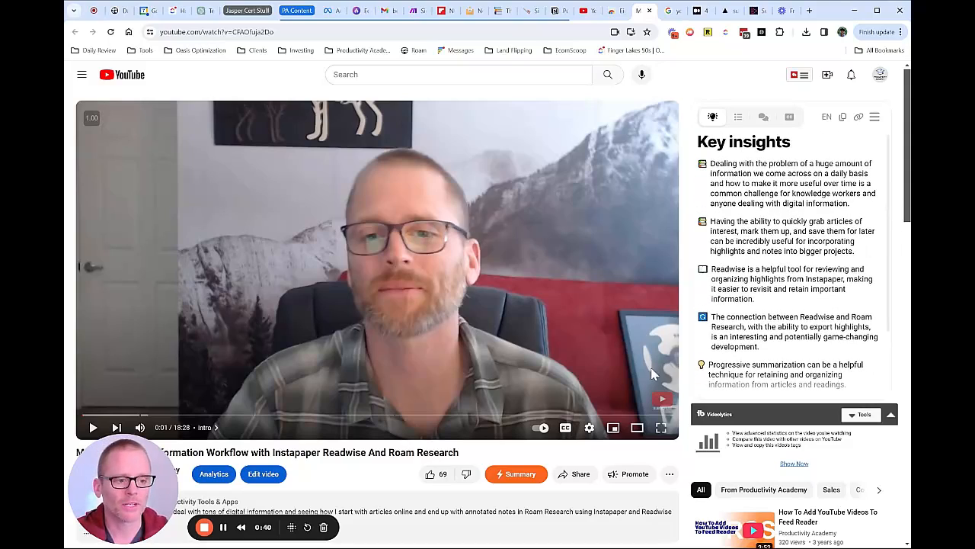
pyautogui.scroll(-3)
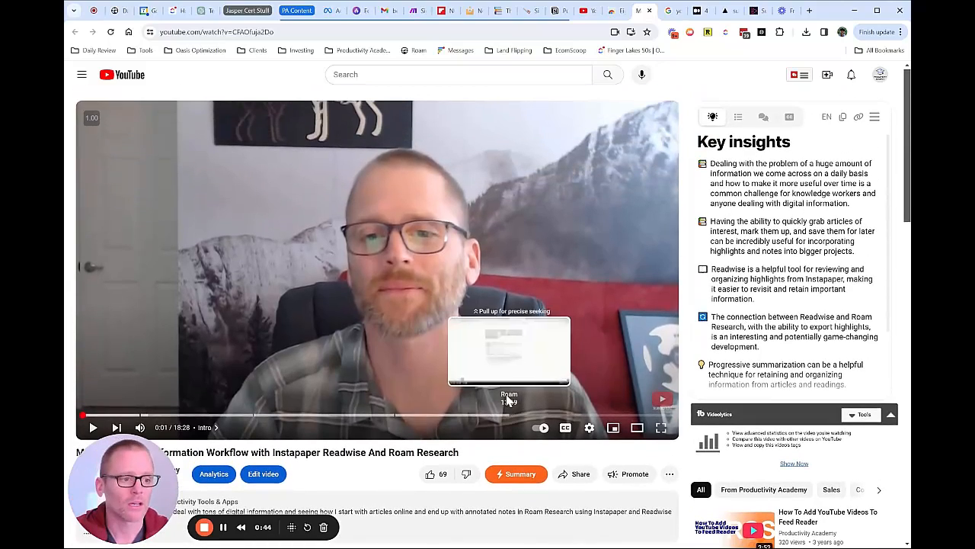
pyautogui.click(738, 117)
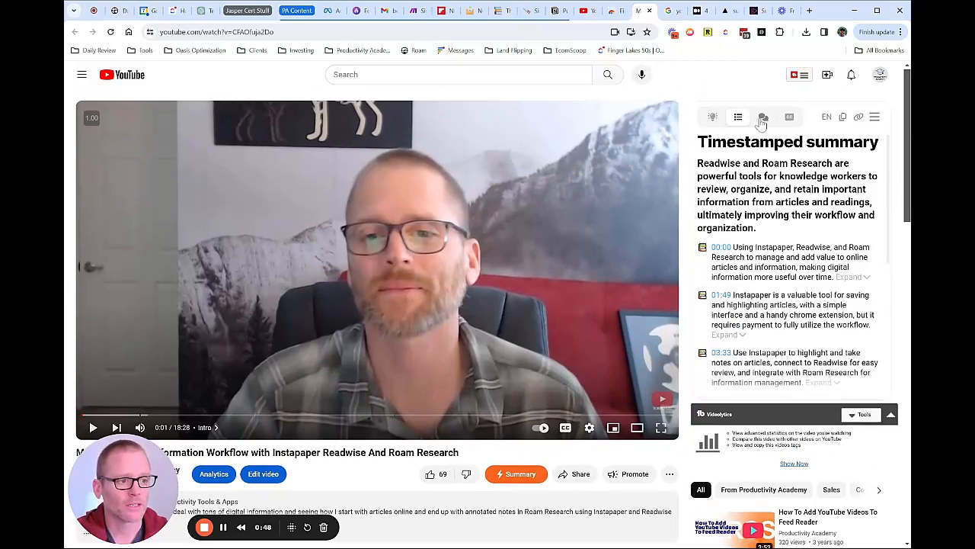
pyautogui.moveTo(763, 117)
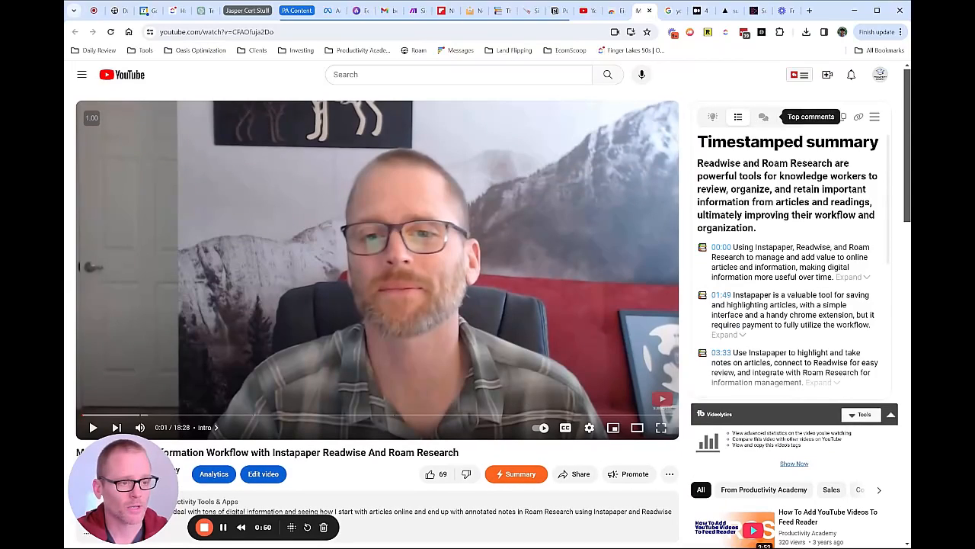
pyautogui.click(712, 117)
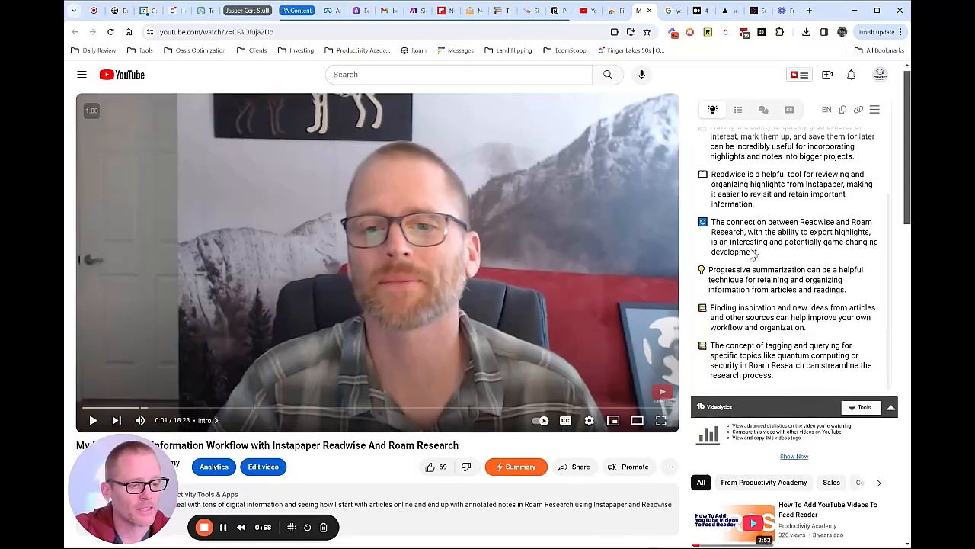
pyautogui.scroll(-3)
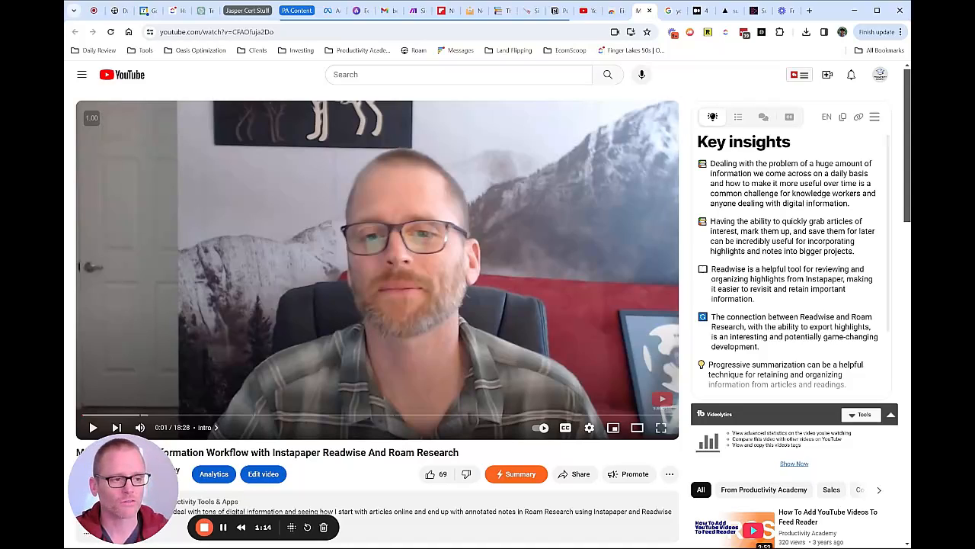
pyautogui.moveTo(733, 125)
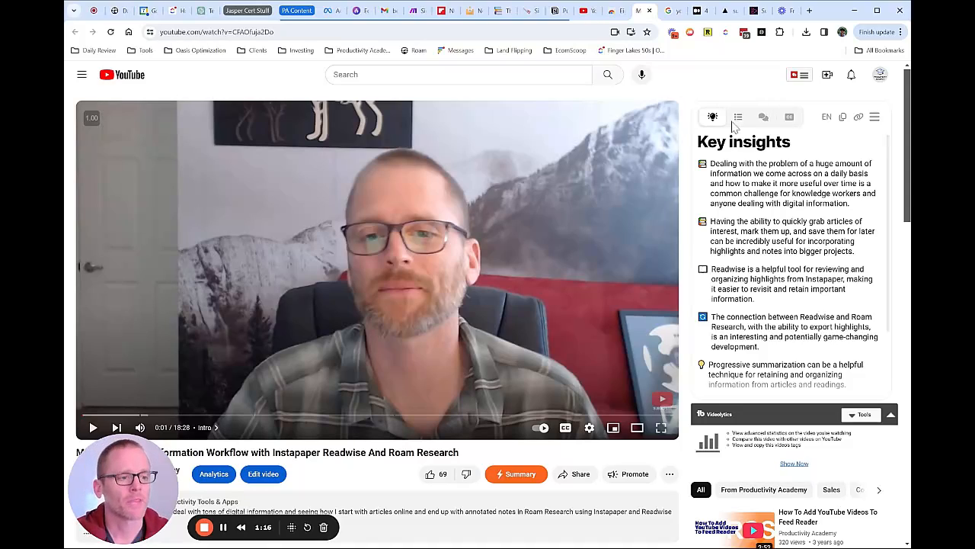
# Show the Eightify panel's timestamped summary and scroll through its entries.
pyautogui.click(738, 117)
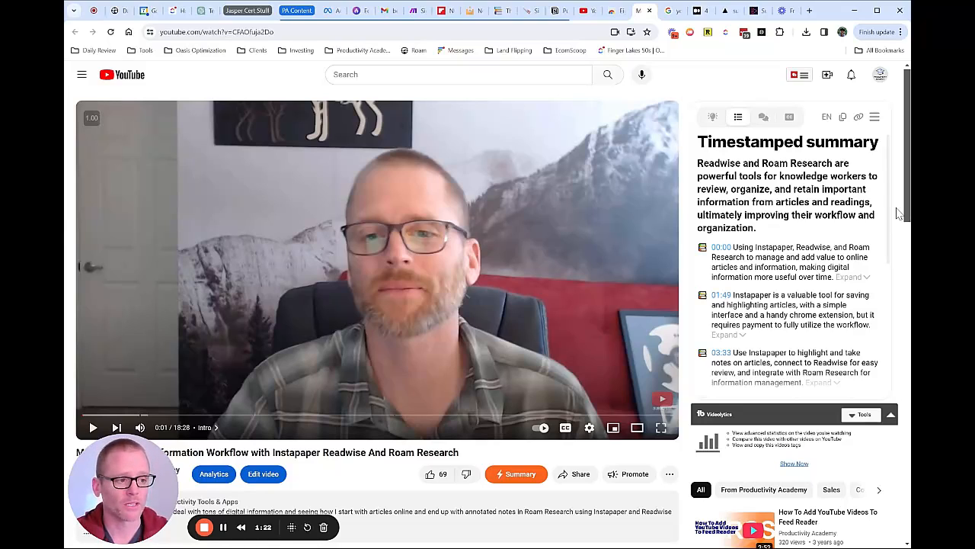
pyautogui.scroll(-3)
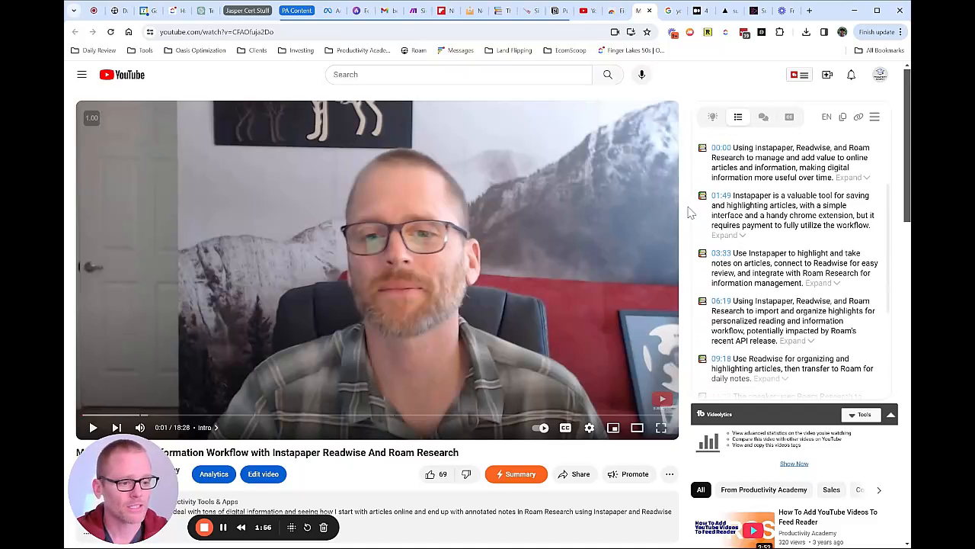
pyautogui.scroll(-3)
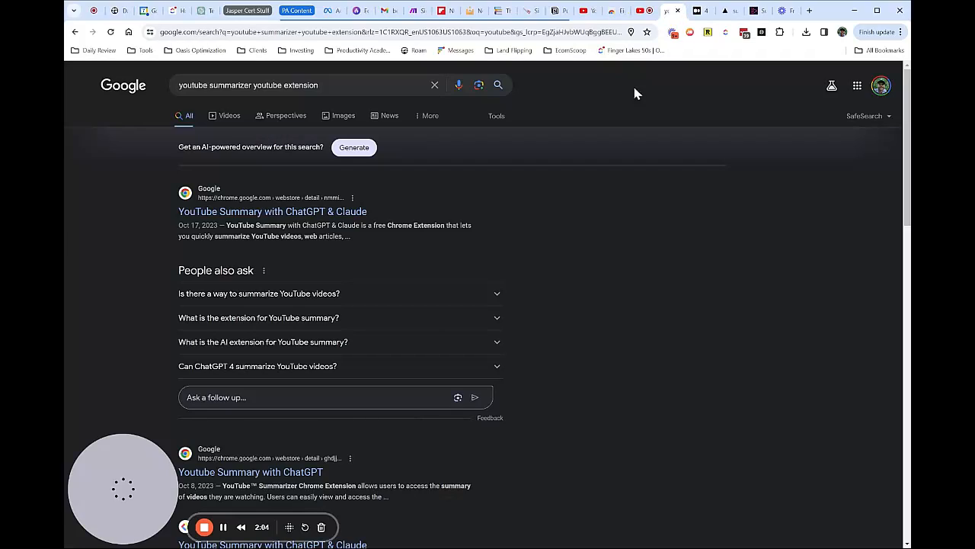
pyautogui.moveTo(593, 227)
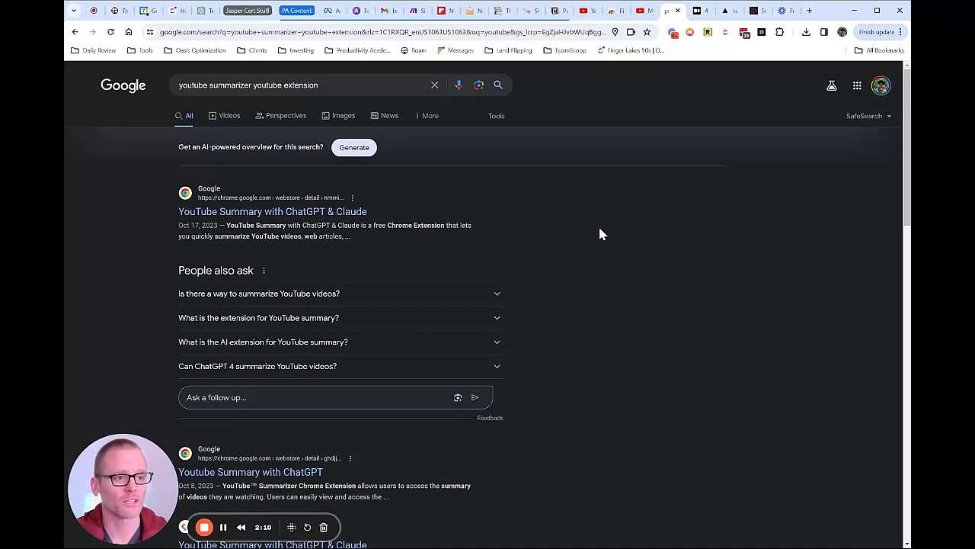
pyautogui.moveTo(694, 22)
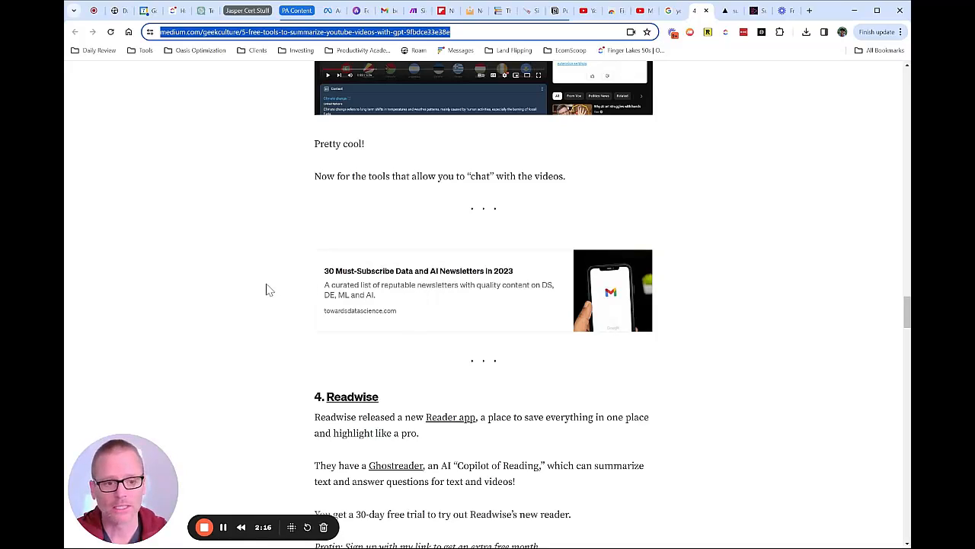
pyautogui.moveTo(385, 409)
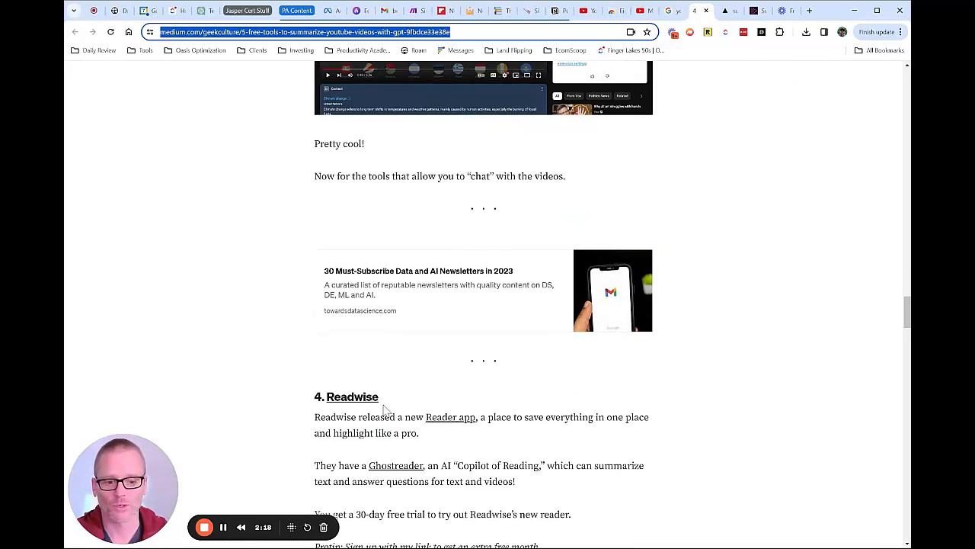
pyautogui.scroll(3)
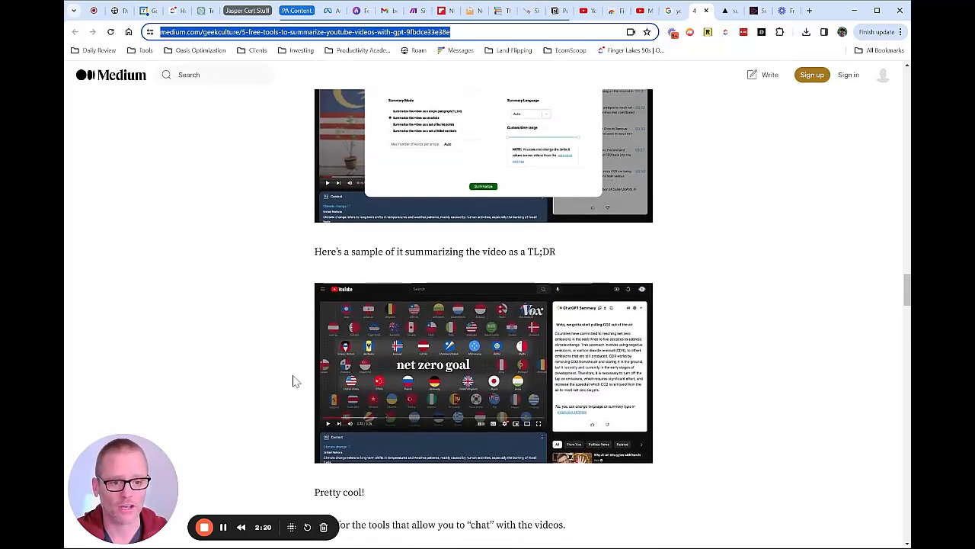
pyautogui.scroll(-3)
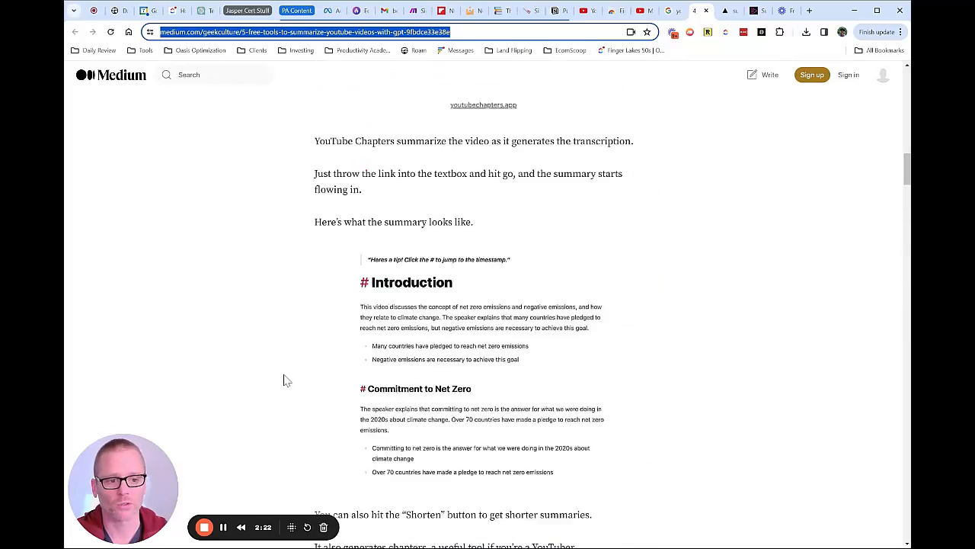
pyautogui.scroll(-3)
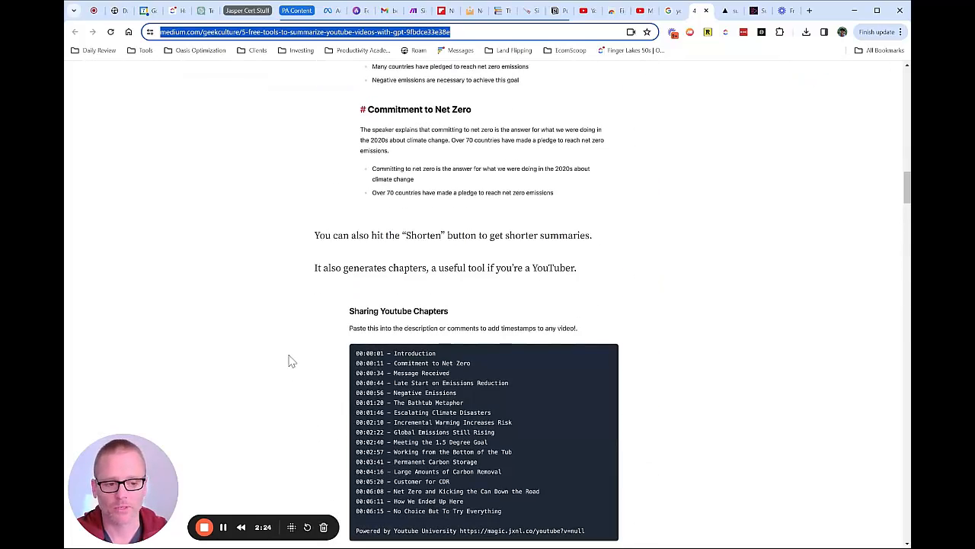
pyautogui.scroll(3)
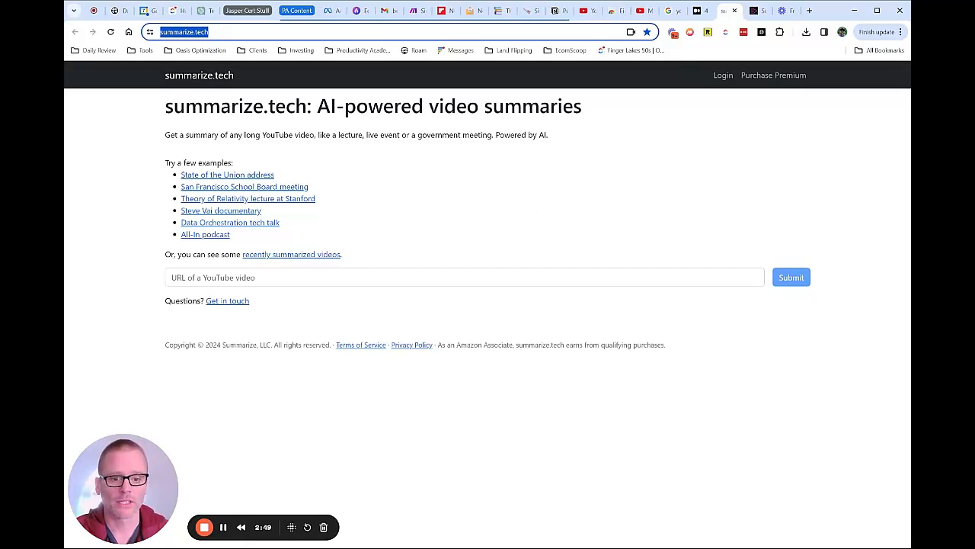
pyautogui.moveTo(466, 64)
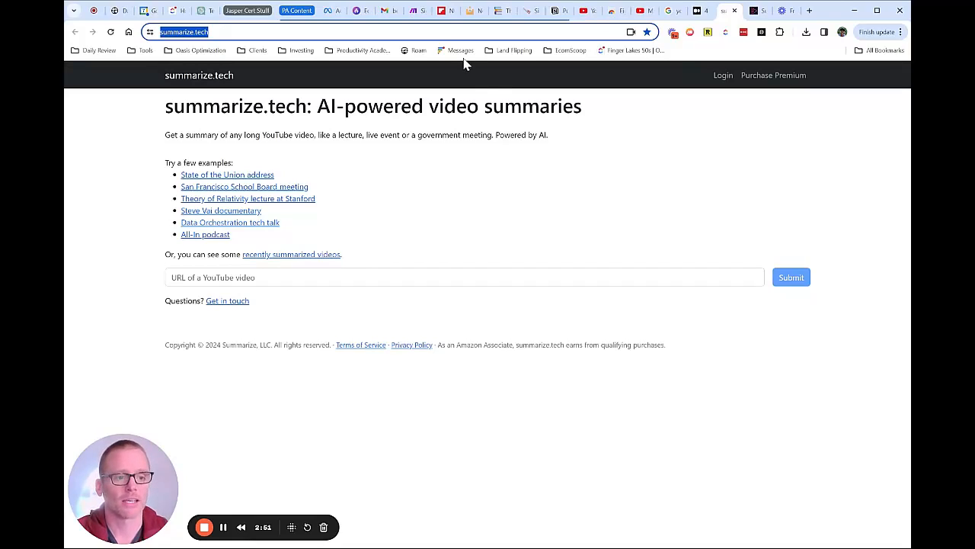
pyautogui.moveTo(551, 171)
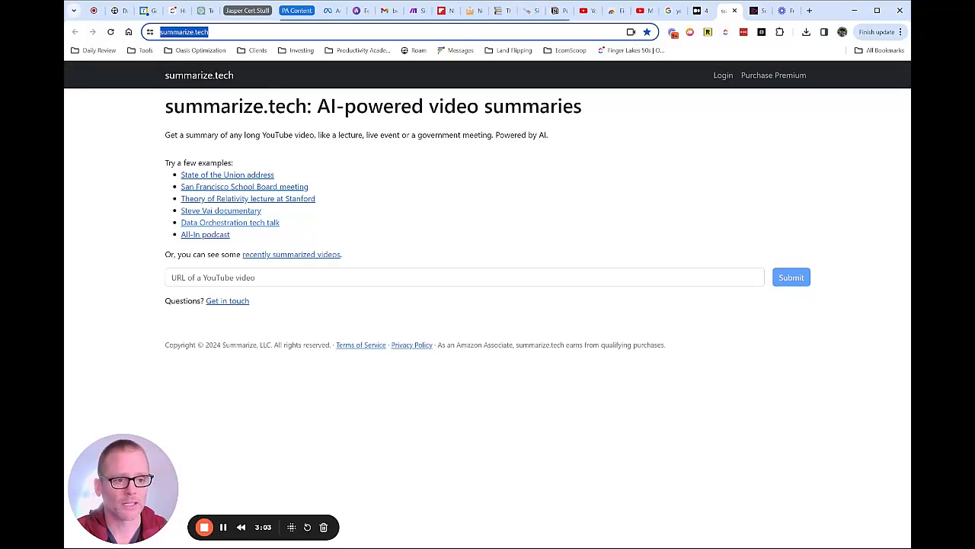
pyautogui.moveTo(556, 132)
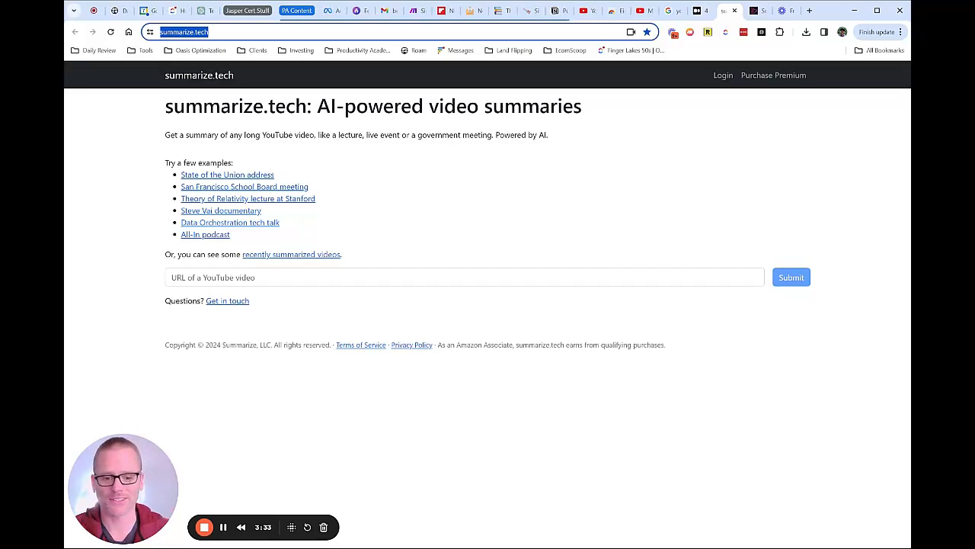
pyautogui.moveTo(643, 83)
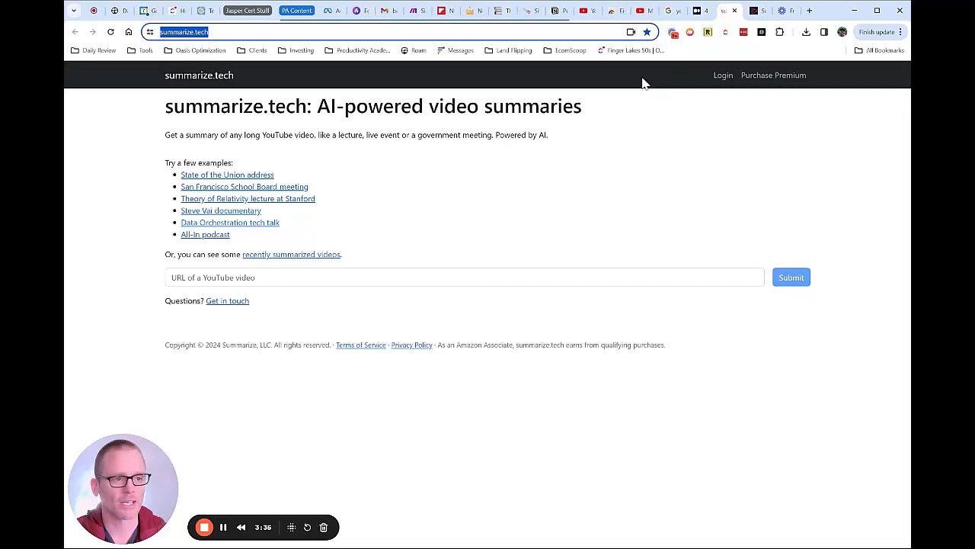
pyautogui.moveTo(624, 53)
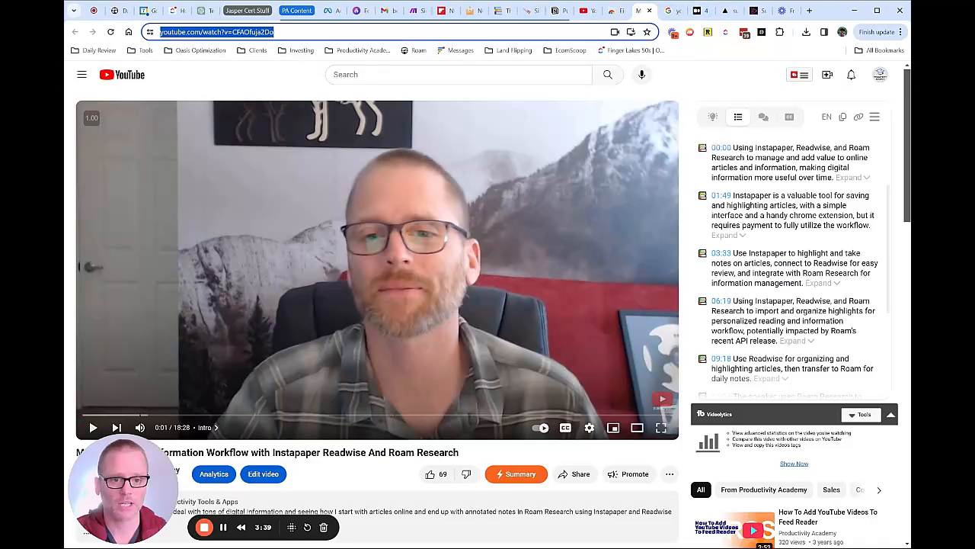
# Copy the workflow video's URL and submit it to summarize.tech.
pyautogui.click(729, 10)
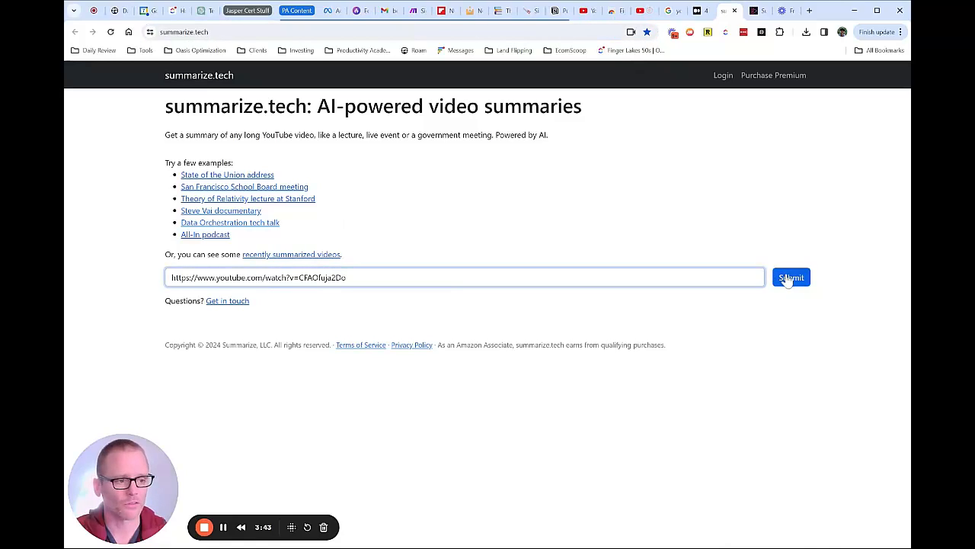
pyautogui.click(791, 277)
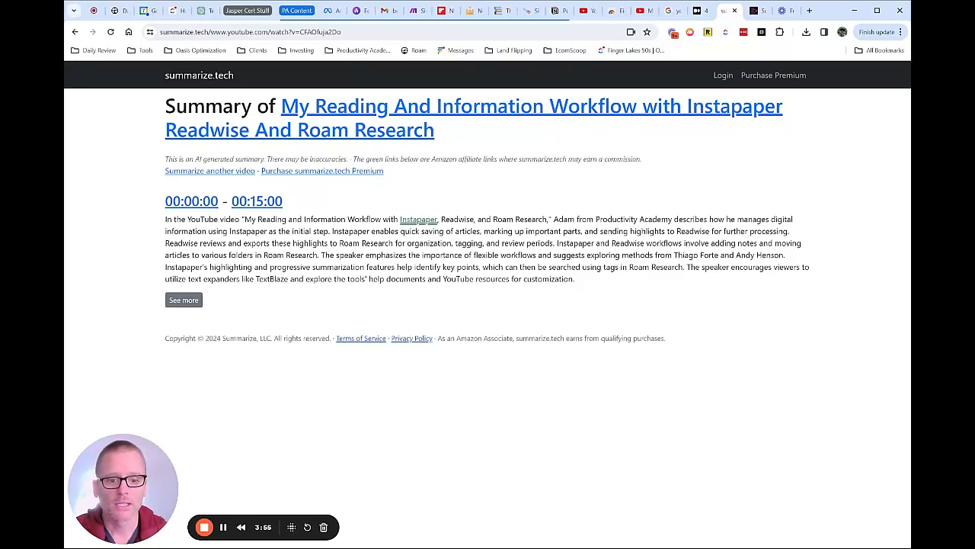
# Read the generated summary paragraph, selecting the name Thiago Forte.
pyautogui.moveTo(525, 219); pyautogui.dragTo(602, 219)
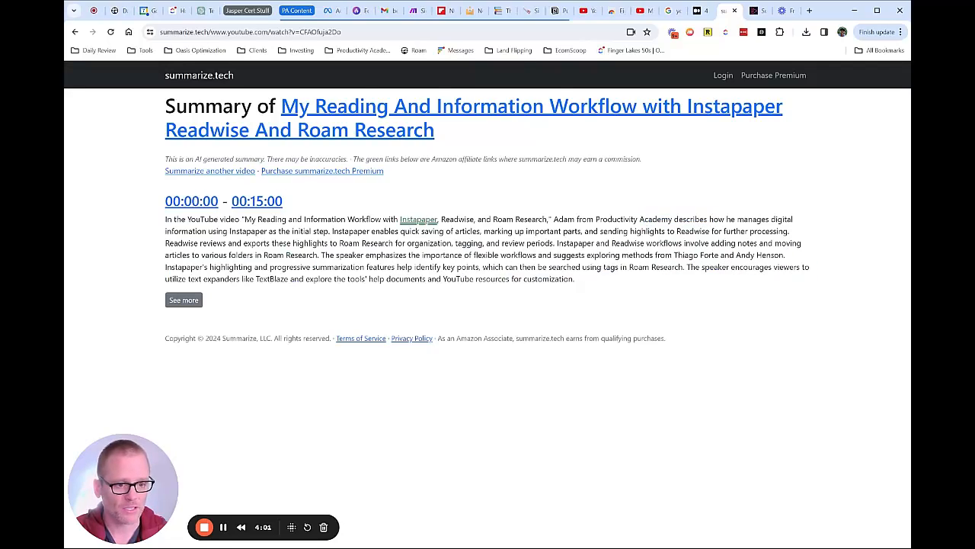
pyautogui.doubleClick(690, 255)
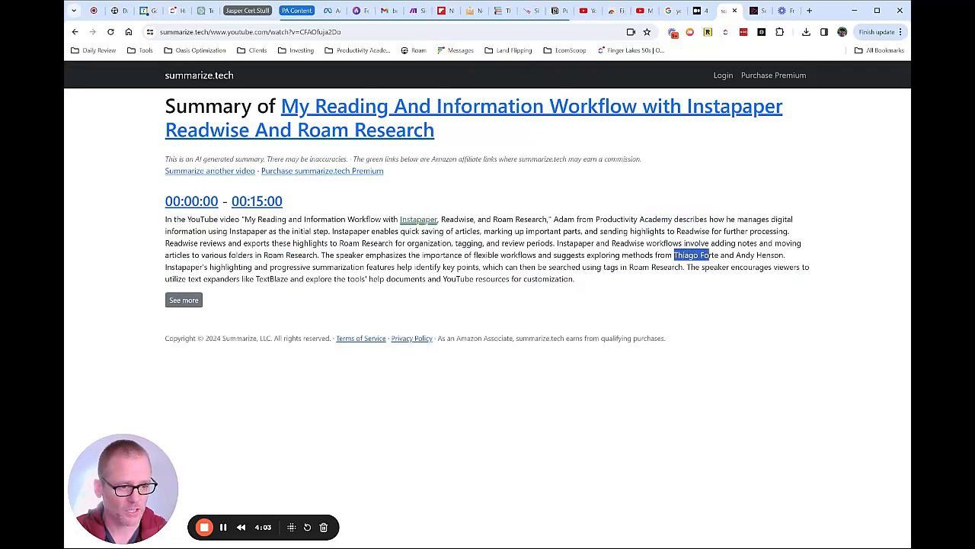
pyautogui.click(184, 299)
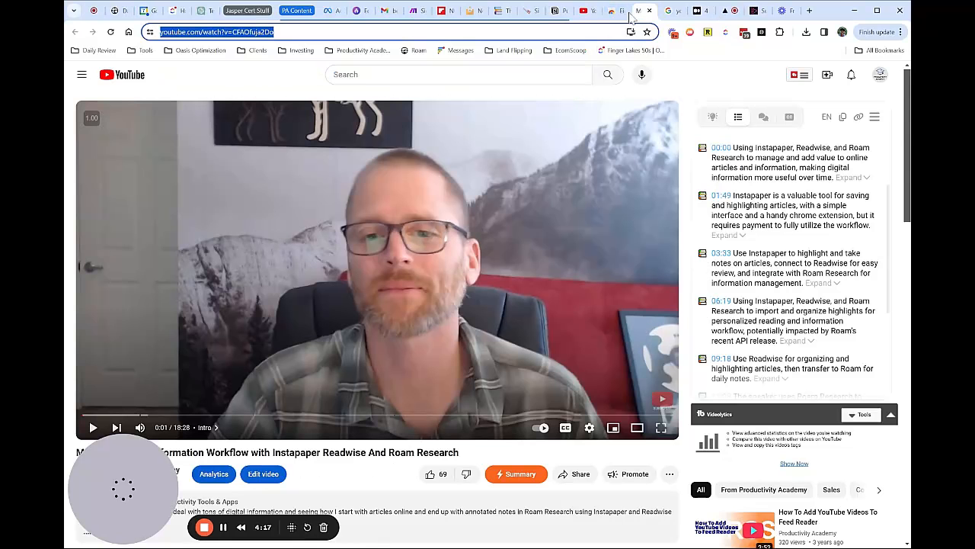
# Scroll down the page to view more of the summary.
pyautogui.scroll(-3)
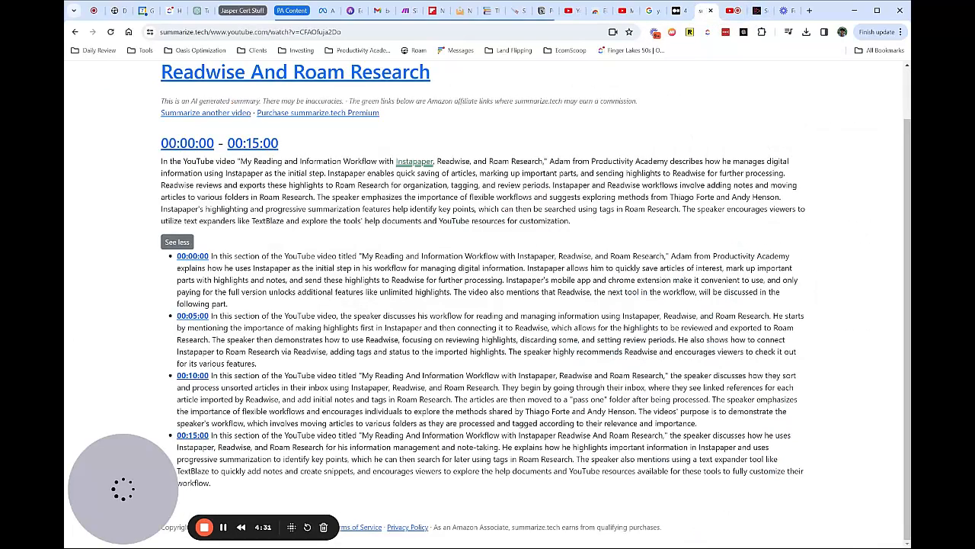
# Scroll through the timestamped sections at 00:00, 05:00, 10:00 and 15:00.
pyautogui.scroll(3)
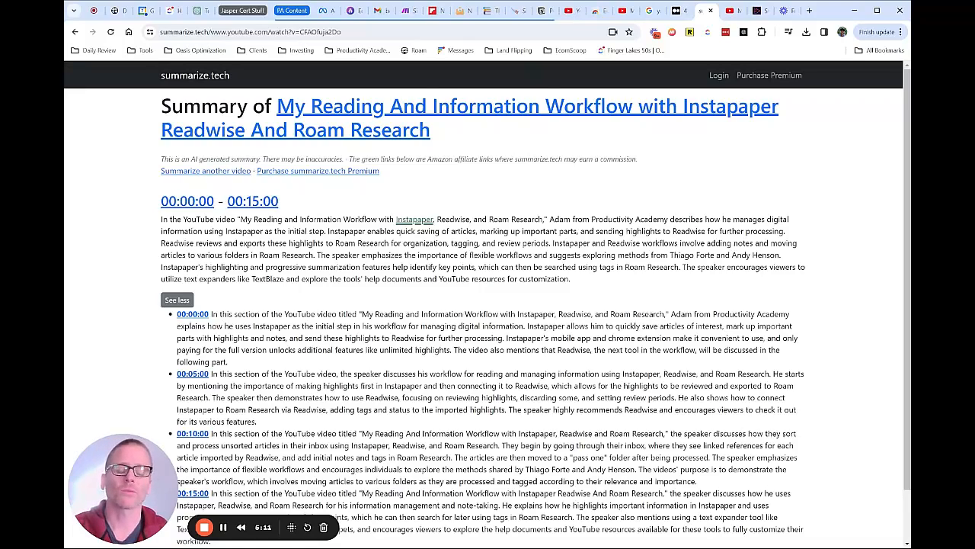
pyautogui.scroll(-3)
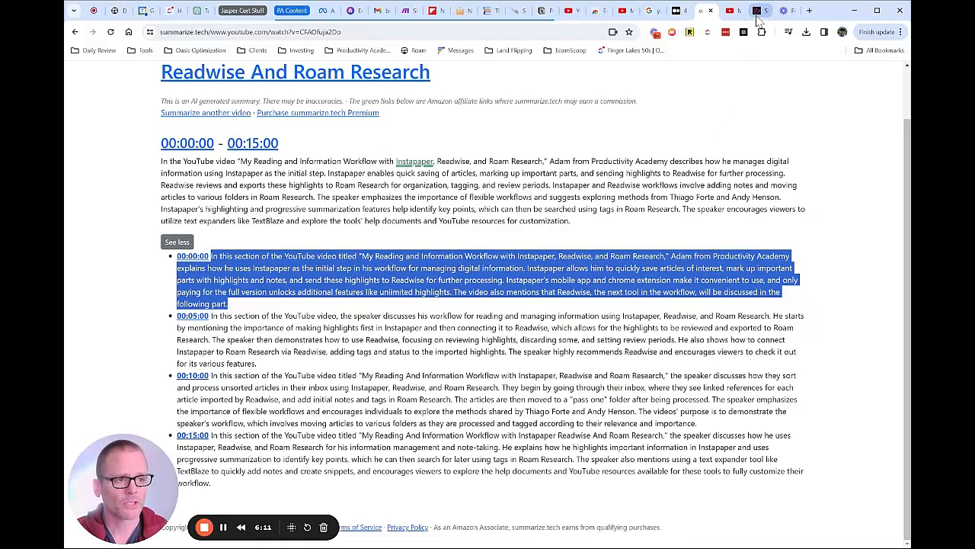
# Switch to the Summarily.app early access landing page.
pyautogui.click(758, 10)
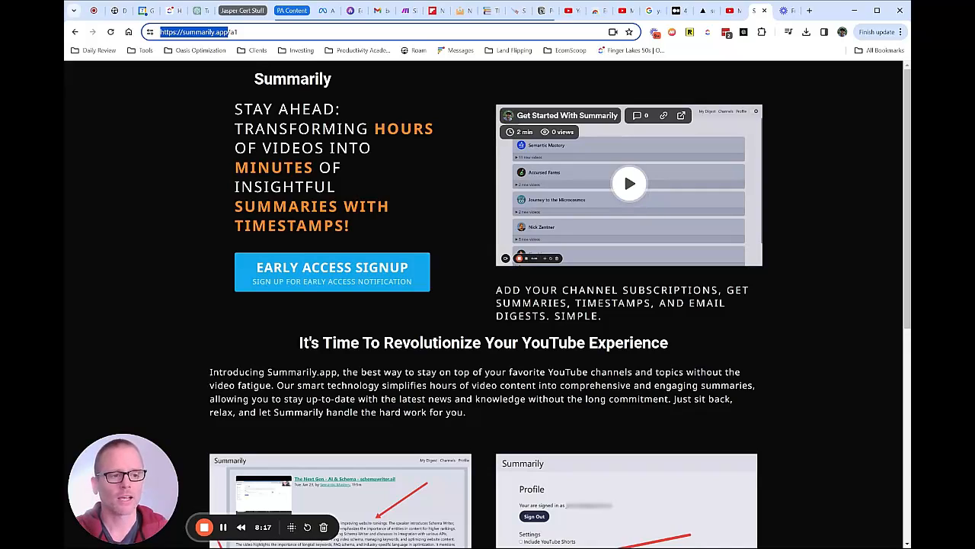
pyautogui.moveTo(350, 301)
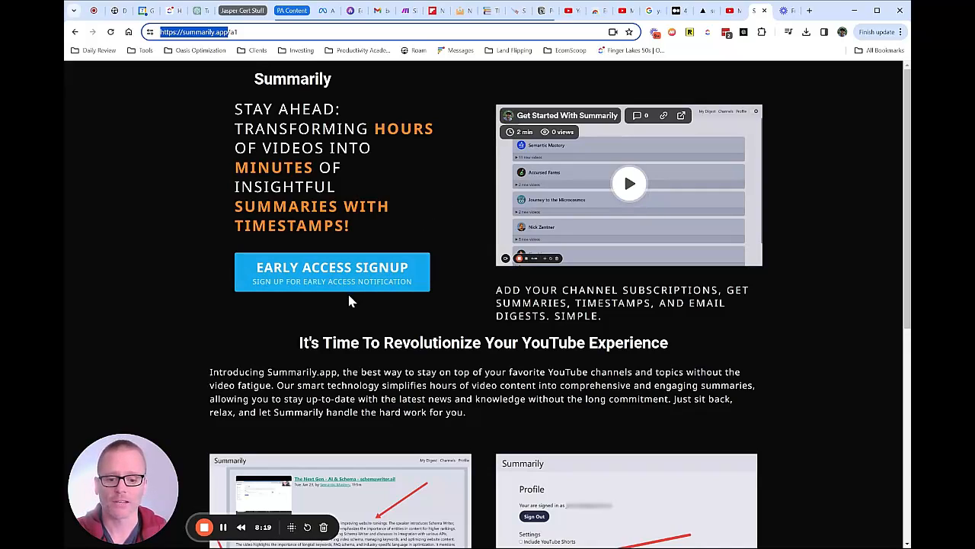
pyautogui.moveTo(225, 444)
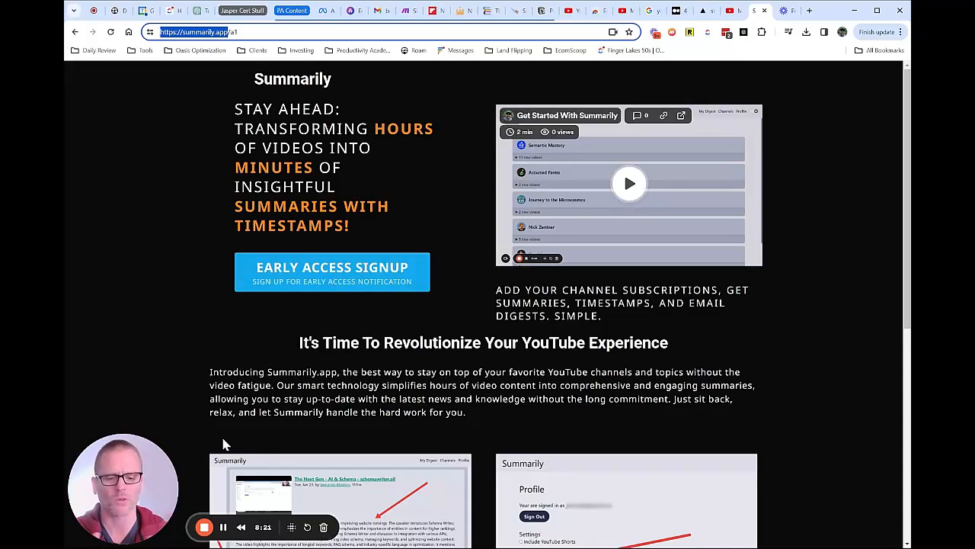